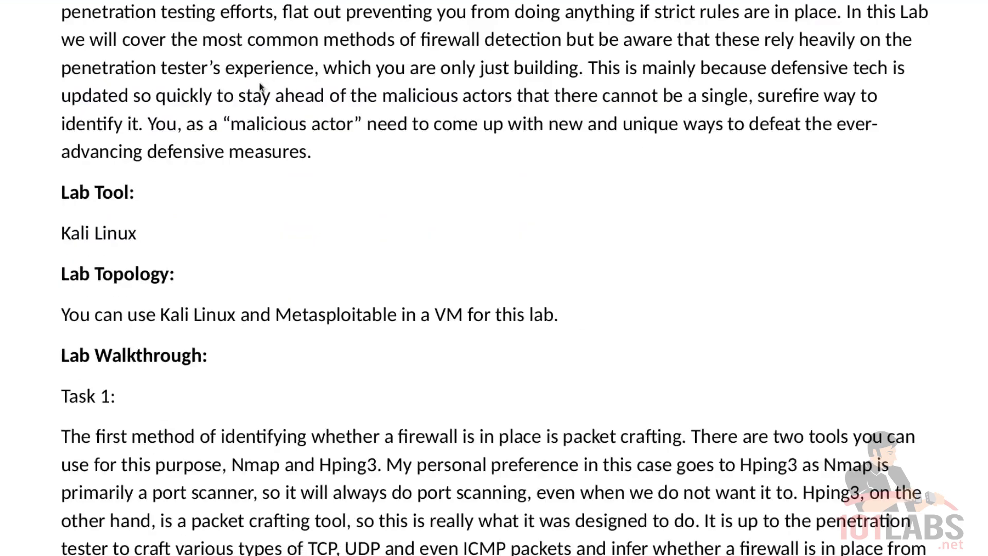
Step: Scroll the lab PDF down to Task 1's hping3 instructions ending at the ifconfig command
scroll("down", 3)
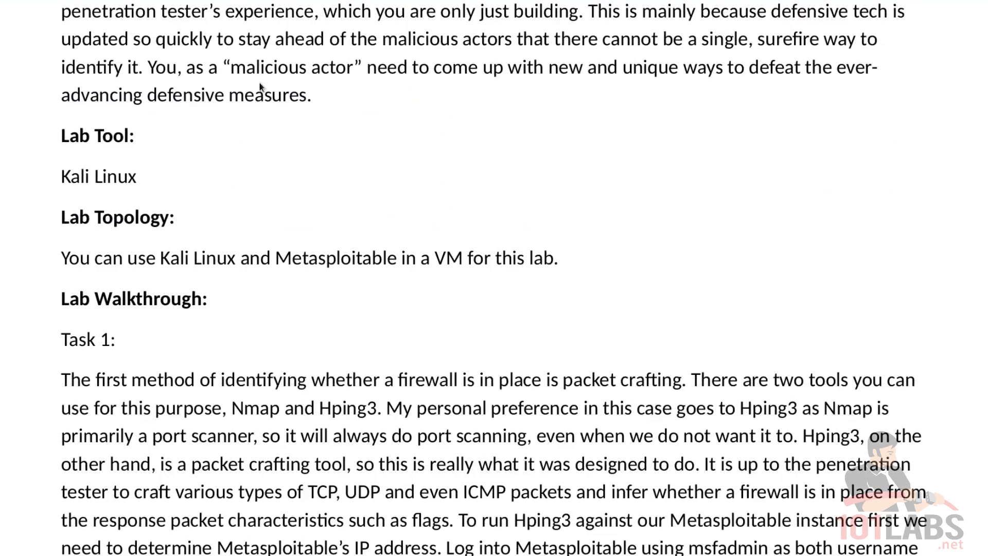
scroll("down", 3)
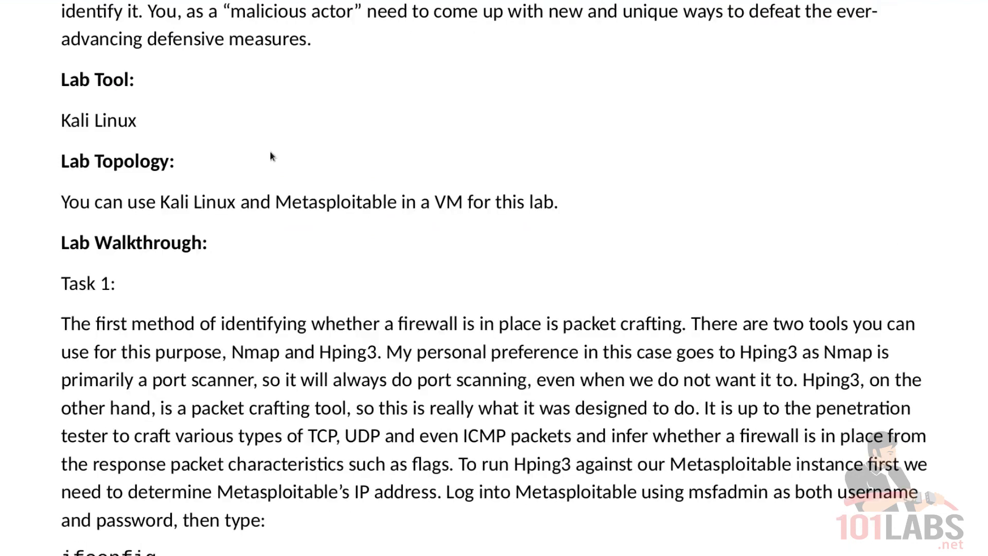
scroll("down", 3)
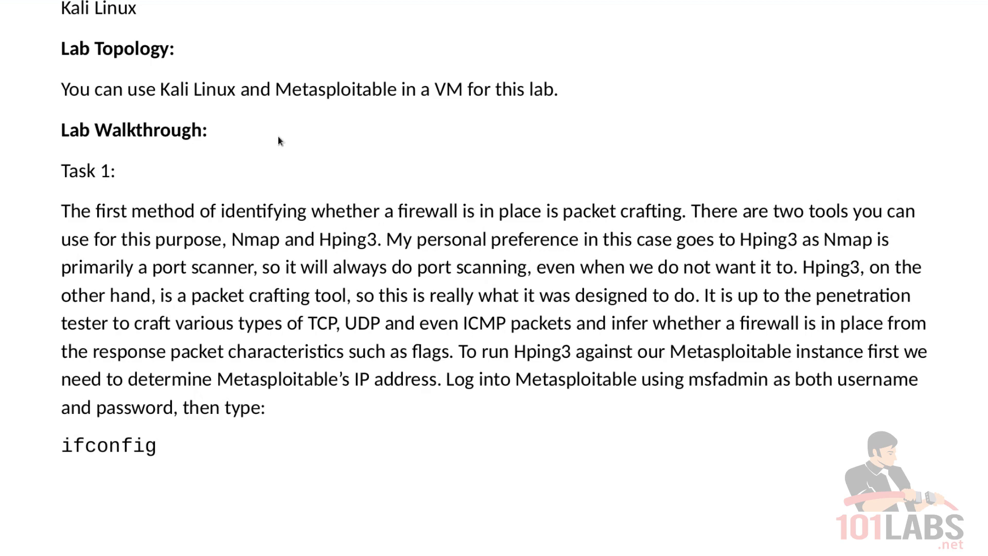
Step: Scroll to the hping3 192.168.77.132 -r example output and clear the highlighted command text
scroll("down", 3)
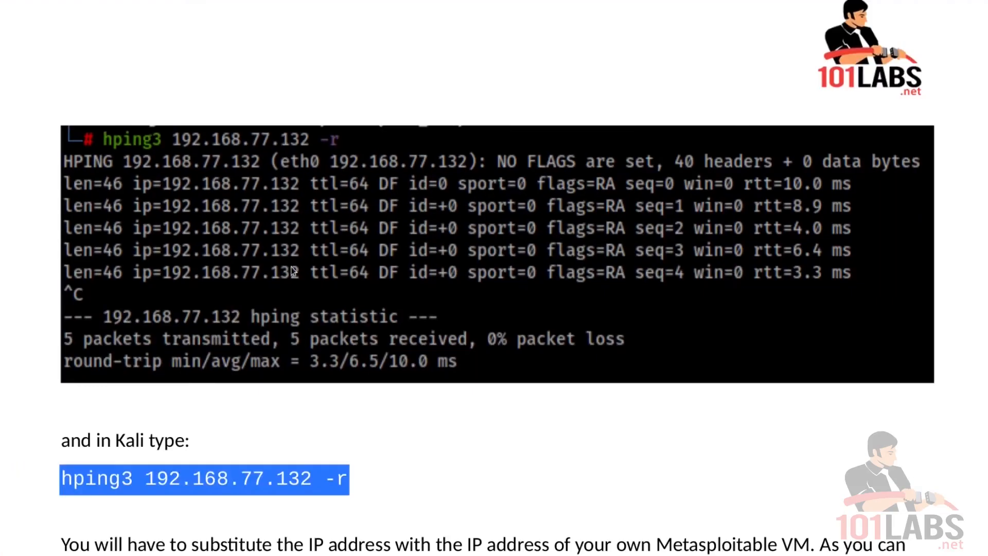
scroll("down", 3)
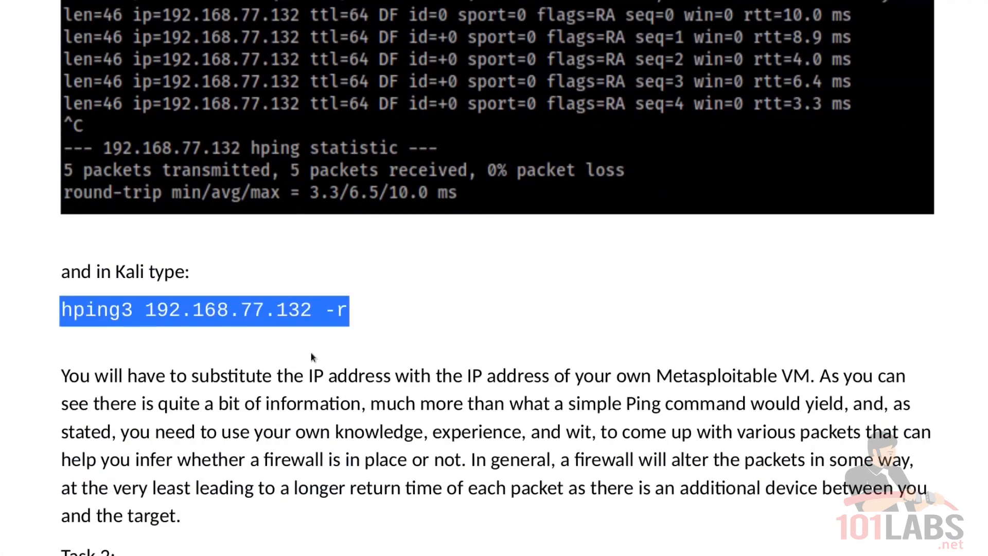
left_click(203, 309)
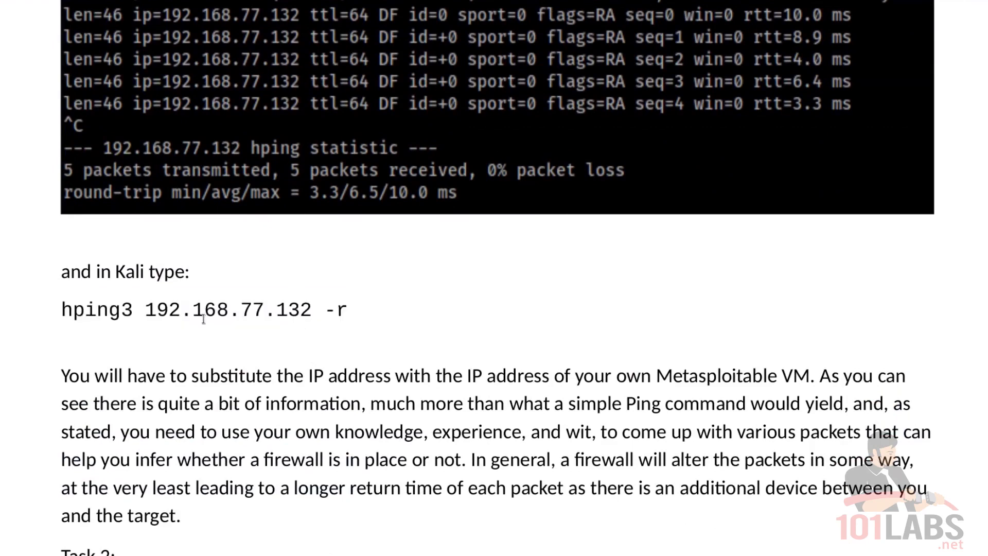
mouse_move(350, 270)
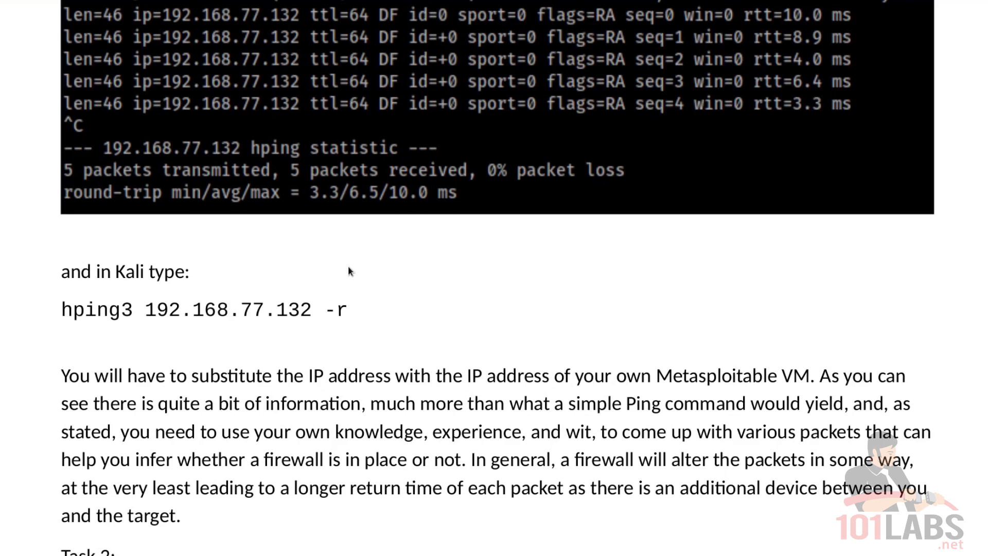
mouse_move(383, 66)
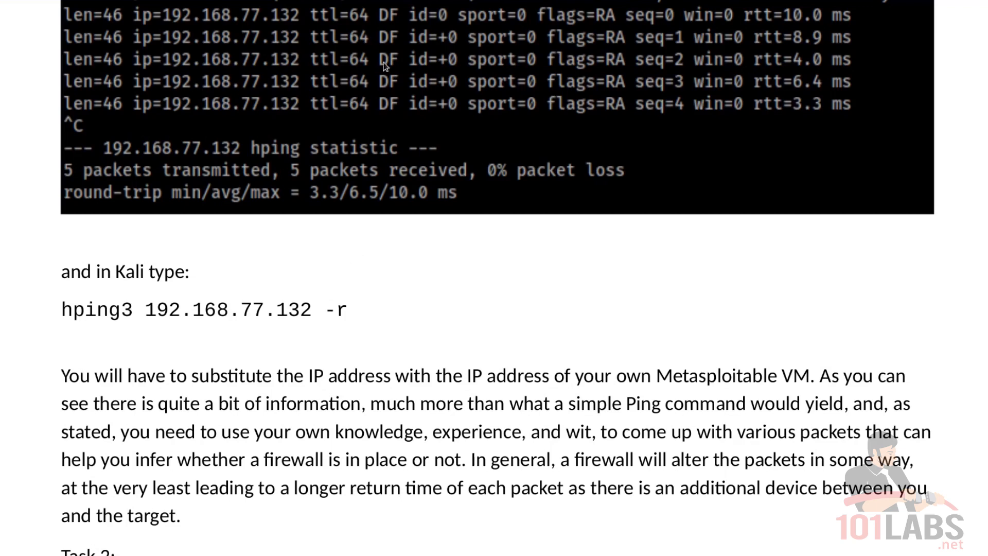
mouse_move(403, 139)
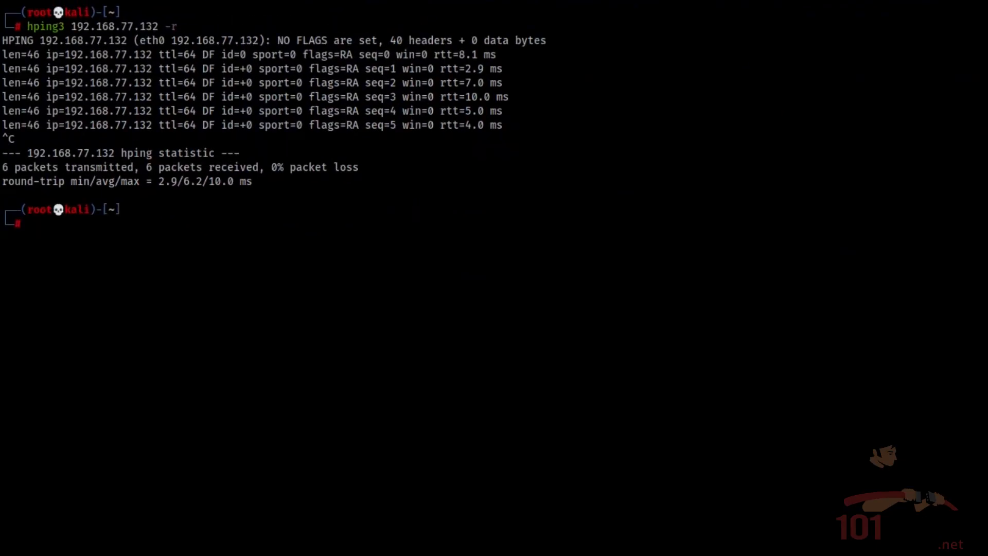
Step: Ping 192.168.77.132, stop it with 0% loss, then list hping3's options with hping3 --help
type("ping 192.168.77.132")
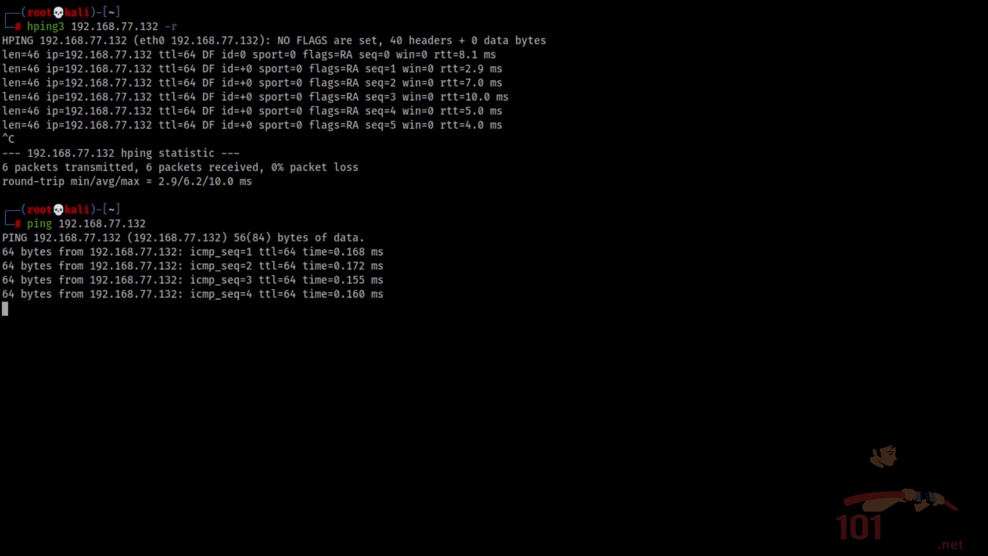
key("ctrl+c")
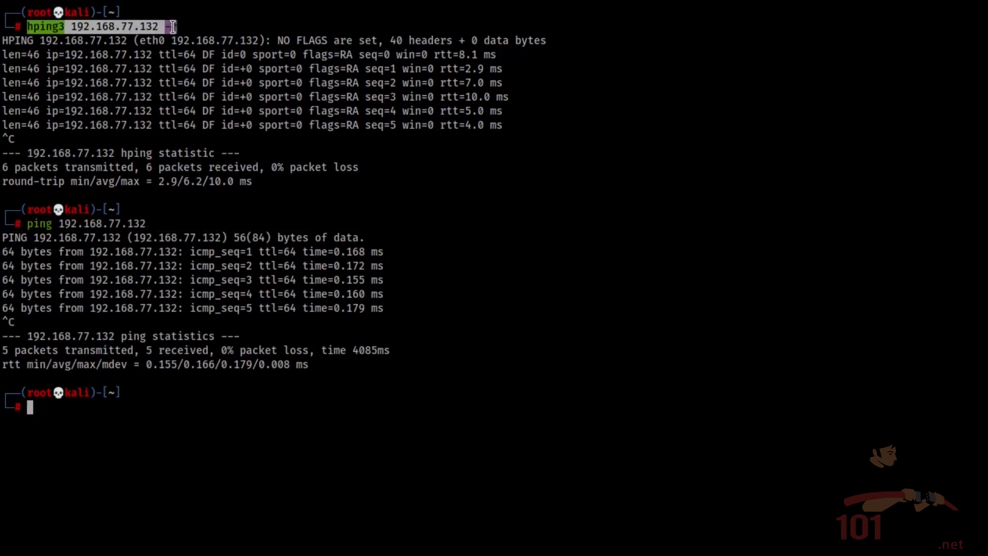
type("-r")
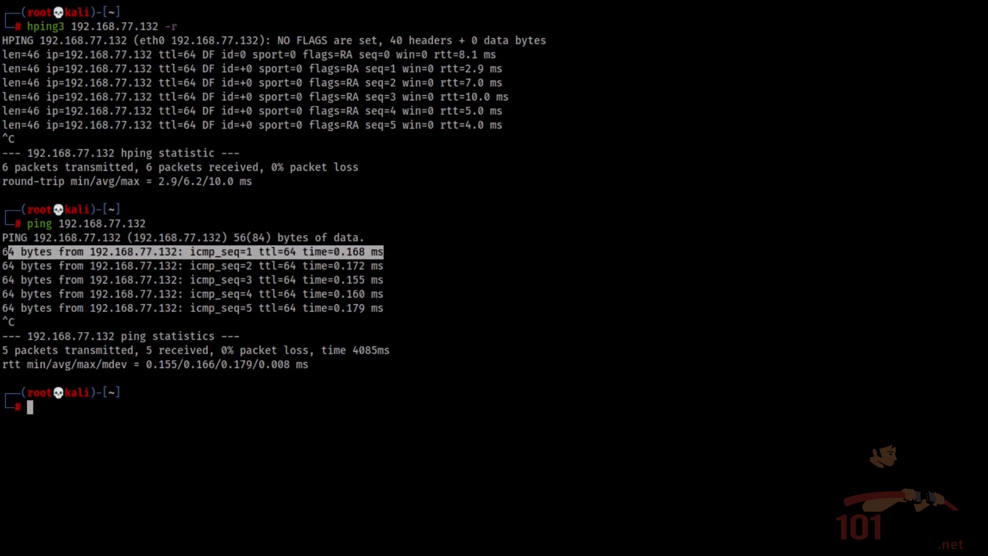
type("hping3 --help")
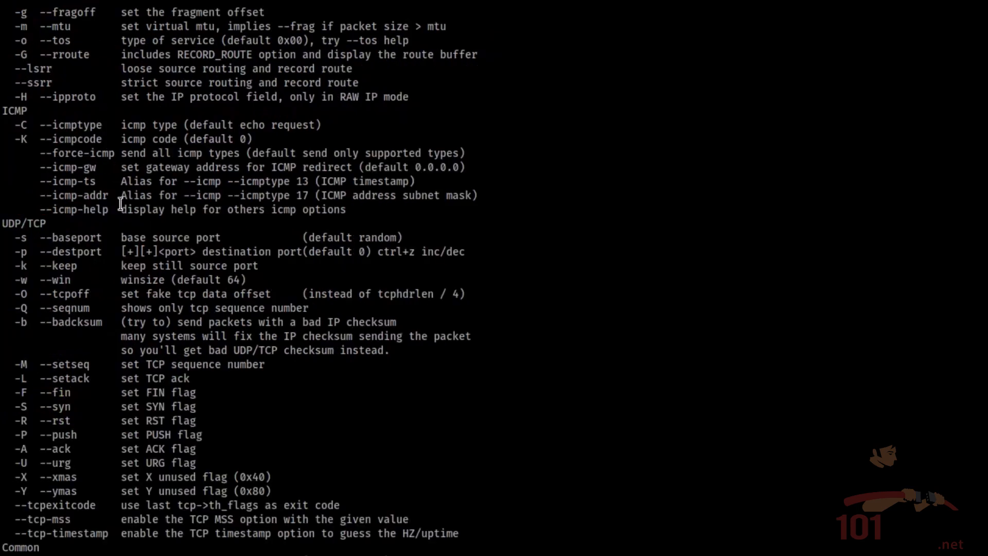
Step: Run traceroute 192.168.77.132 showing one hop to metasploitable, then review the nmap traceroute output
scroll("down", 3)
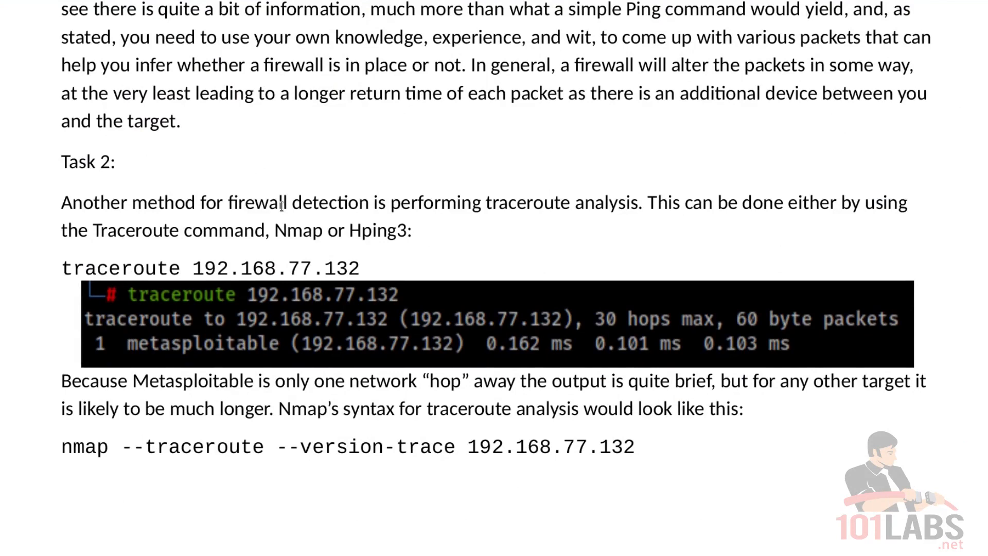
mouse_move(192, 295)
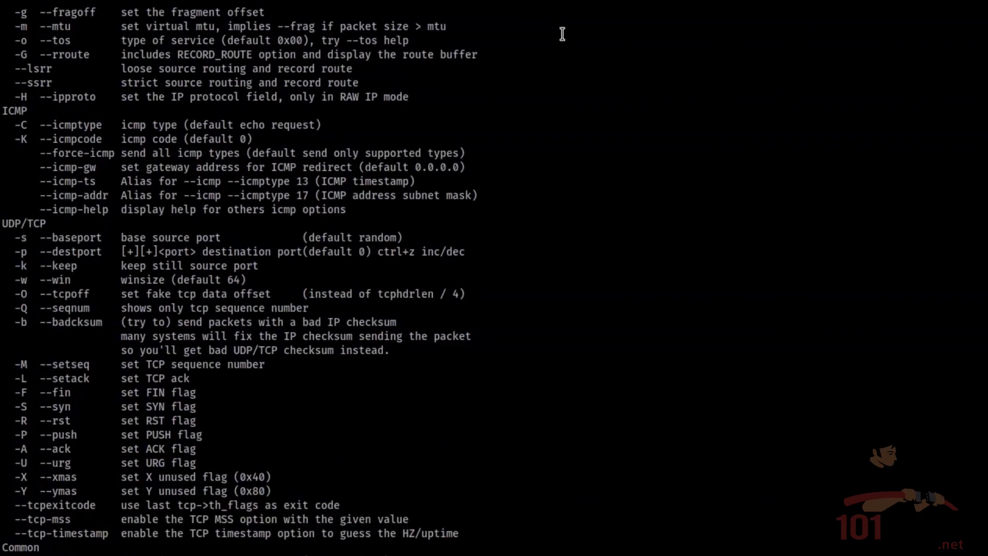
type("traceroute 192.168.77.132")
type("nmap --traceroute --version-trace 192.168.77.132")
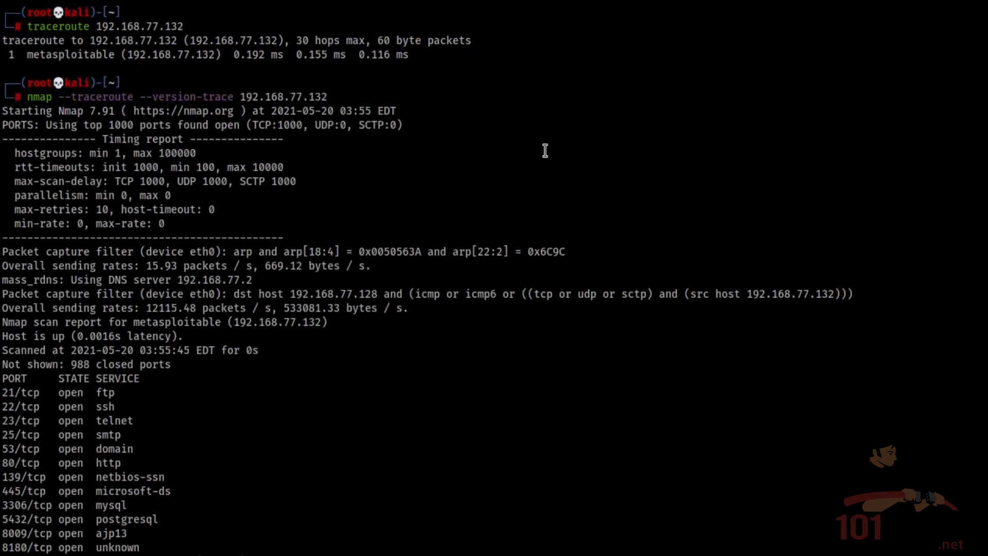
scroll("down", 3)
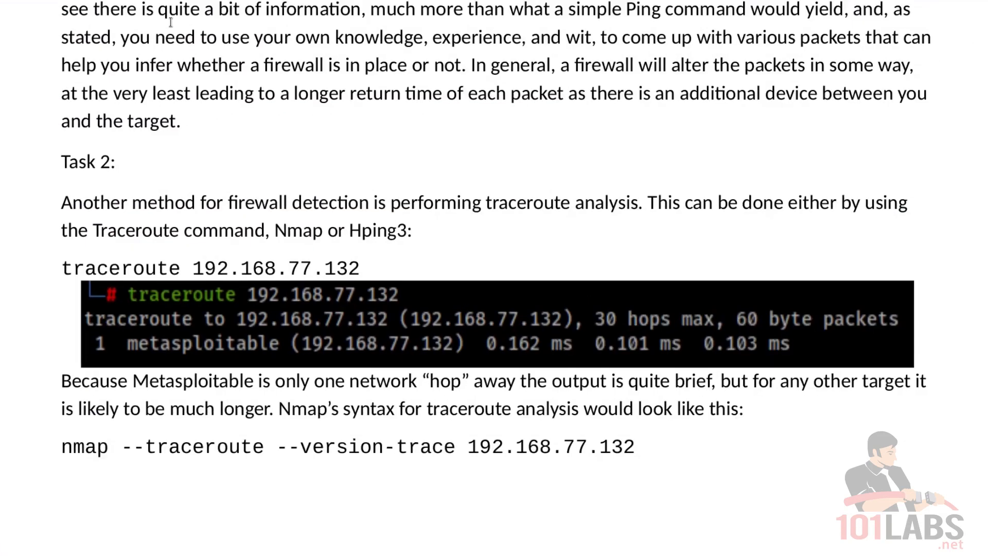
Step: Scroll past the Nmap output and select the hping3 -V -S -T 192.168.77.132 command text
scroll("down", 3)
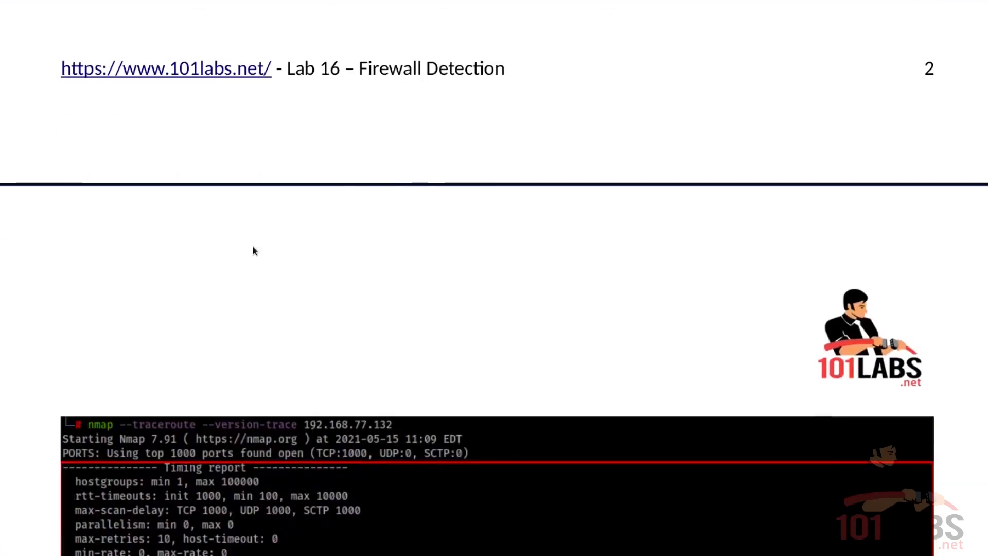
scroll("down", 3)
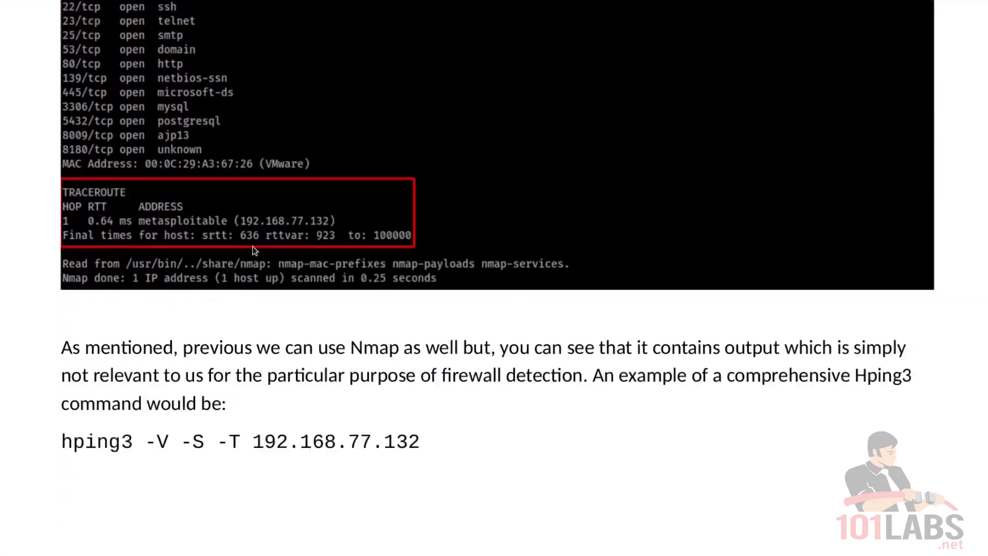
scroll("down", 3)
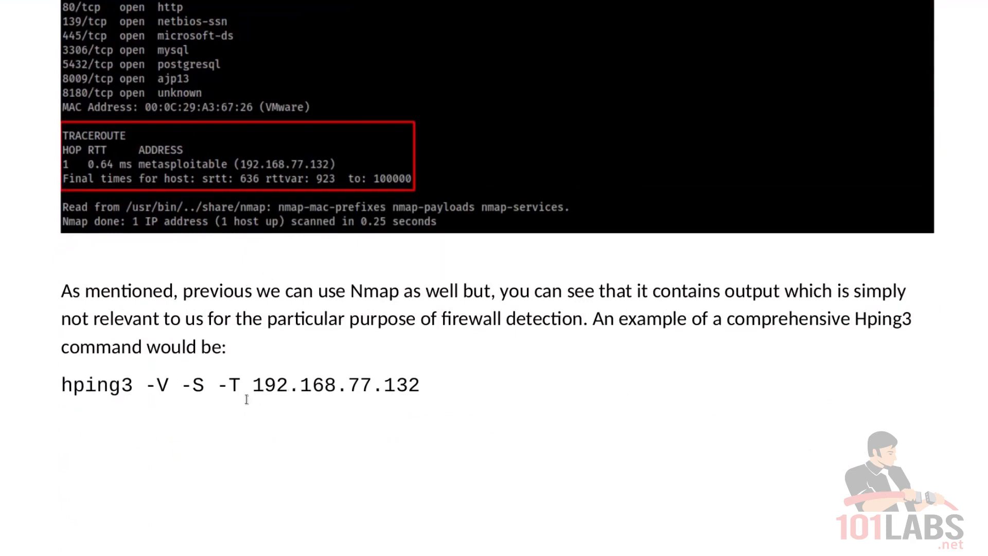
left_click_drag(61, 384, 419, 383)
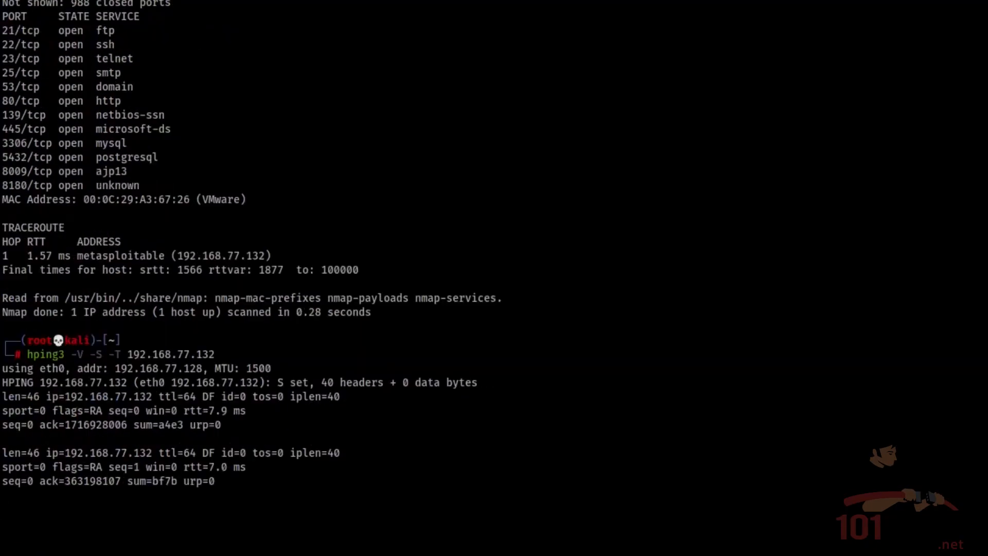
Step: Stop the verbose SYN hping3 probe, then stop the port 80 --tcp-timestamp probe showing the VM's uptime
scroll("down", 3)
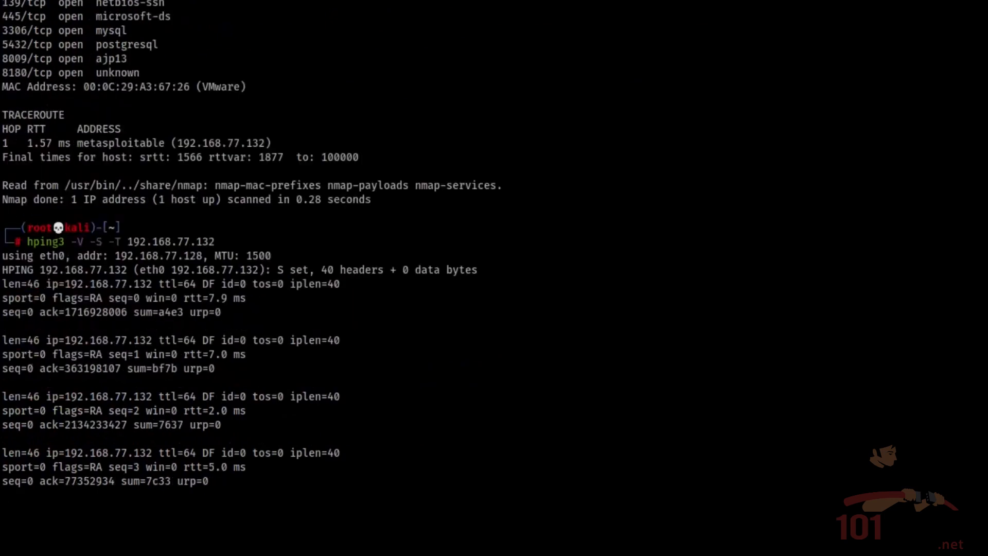
key("ctrl+c")
type("hping3 -S 192.168.77.132 -p 80 --tcp-timestamp")
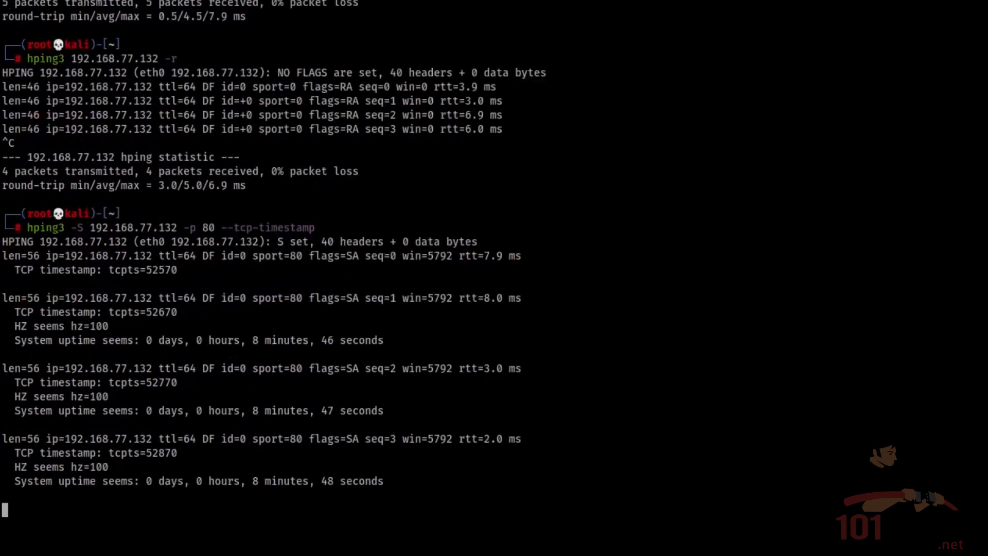
key("ctrl+c")
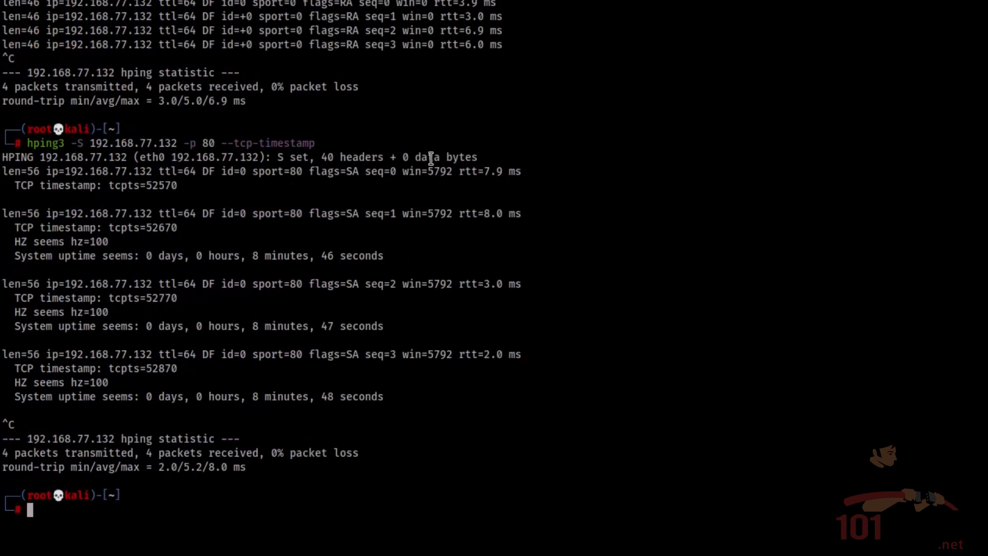